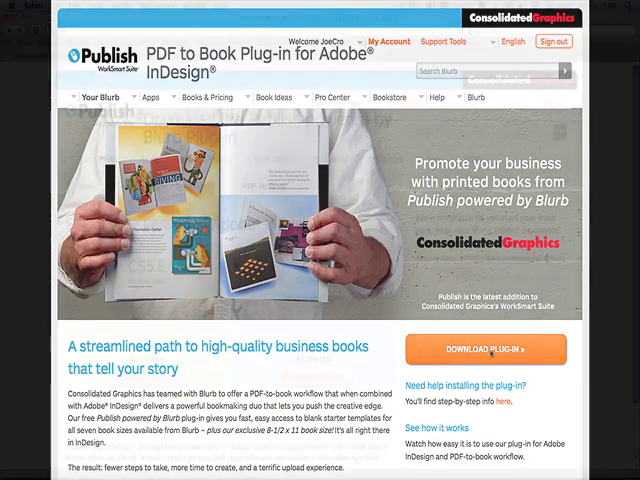
Download the Blurb Publish plug-in for InDesign CS5 on Mac
{"action": "left_click", "coordinate": [485, 349]}
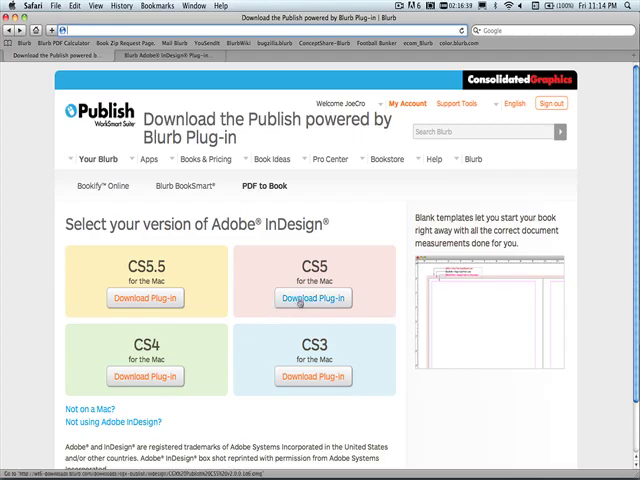
{"action": "left_click", "coordinate": [311, 298]}
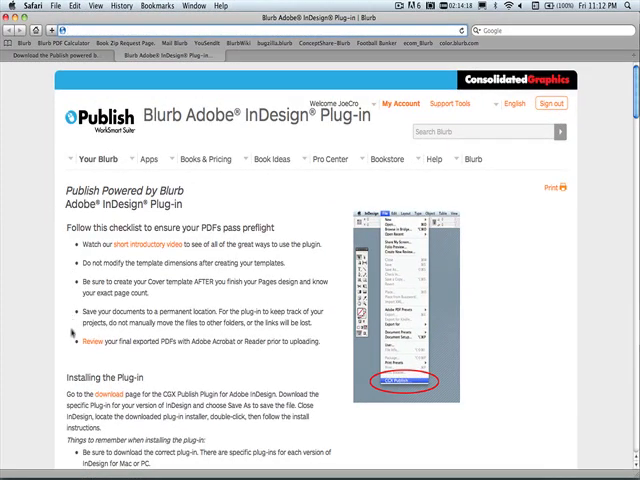
Scroll the Blurb plug-in page down to the Using the Plug-in section
{"action": "scroll", "scroll_direction": "down", "scroll_amount": 3}
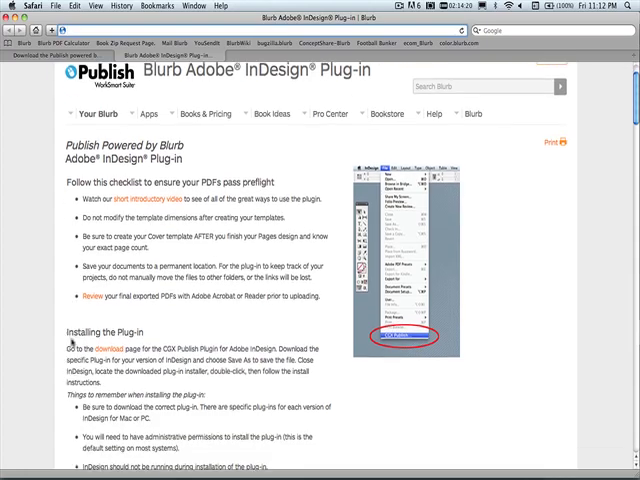
{"action": "scroll", "scroll_direction": "down", "scroll_amount": 3}
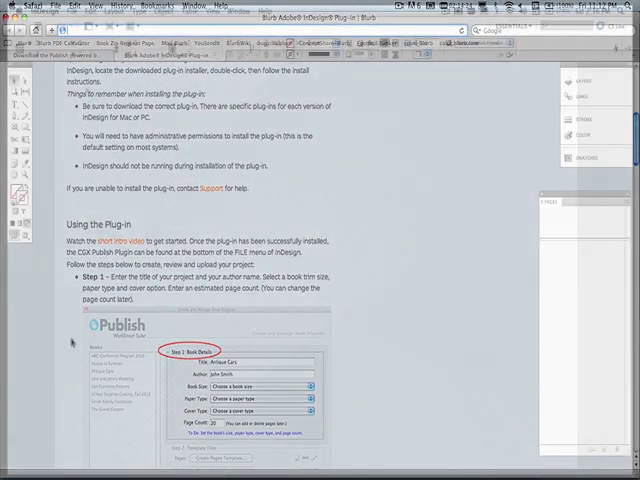
Launch CGX Publish from the File menu
{"action": "left_click", "coordinate": [76, 11]}
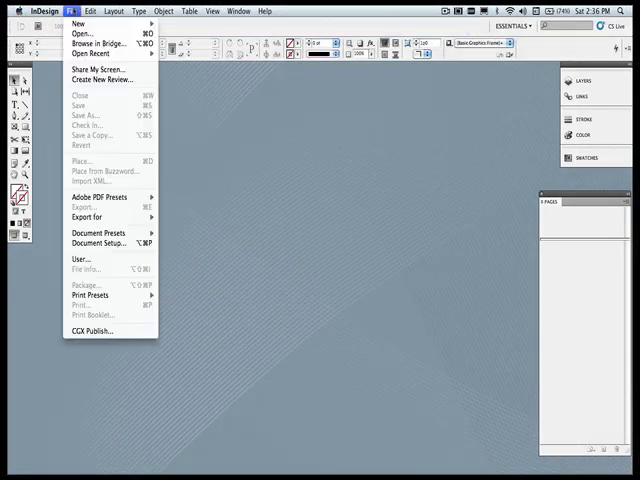
{"action": "mouse_move", "coordinate": [90, 330]}
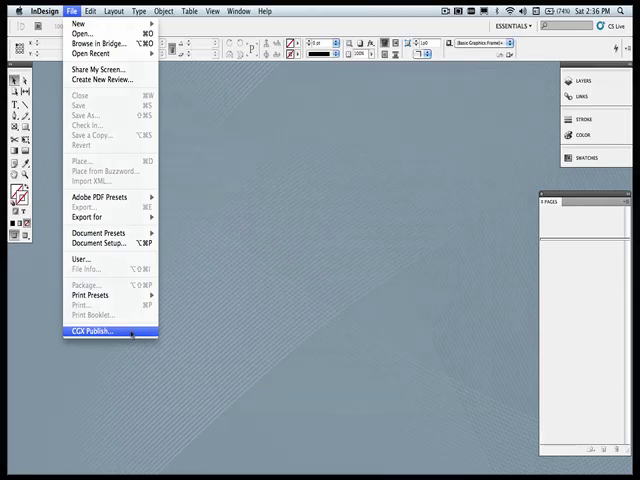
{"action": "left_click", "coordinate": [96, 330]}
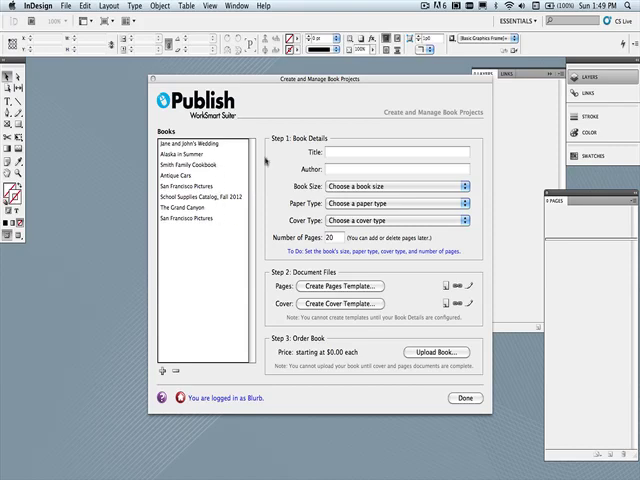
{"action": "mouse_move", "coordinate": [277, 150]}
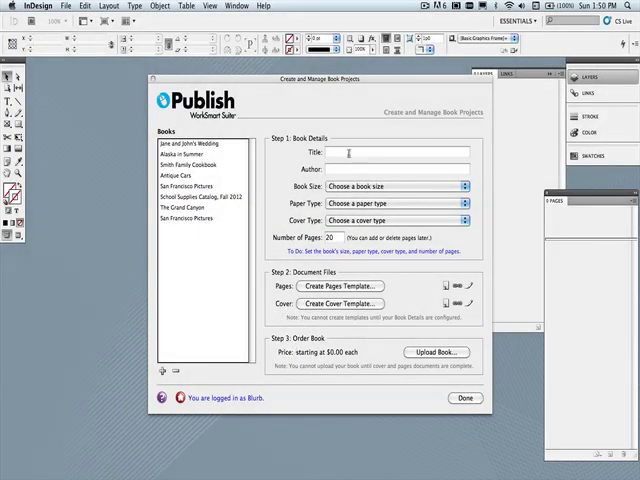
Enter the title 'ABC Conference Program 2012' and author 'John Doe'
{"action": "type", "text": "ABC Conference Program 2012"}
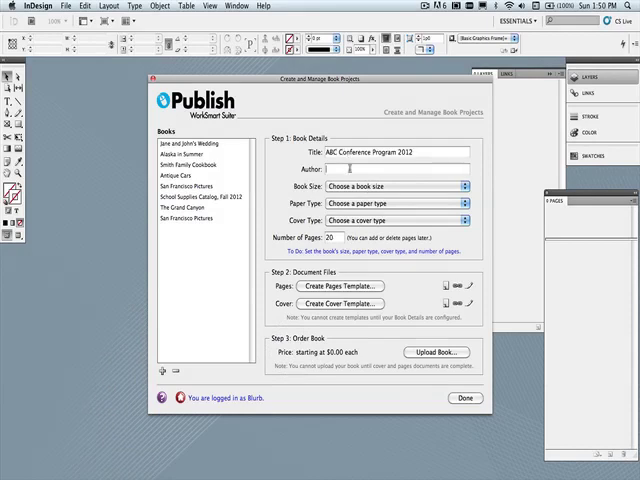
{"action": "type", "text": "John"}
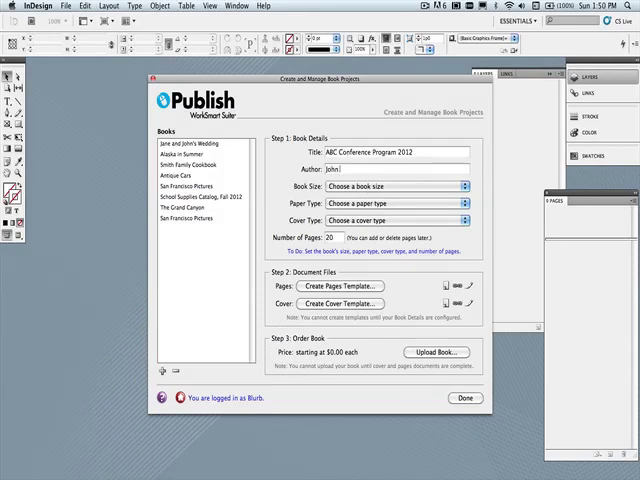
{"action": "type", "text": "Doe"}
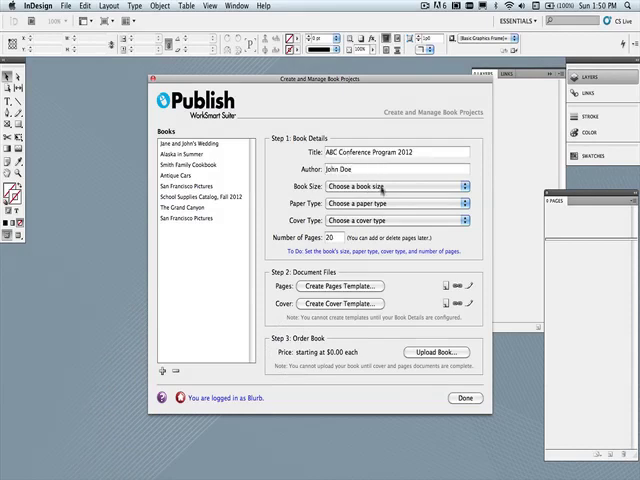
Choose Letter size, Standard paper, Selfcover/Softcover (no spine) cover, and 44 pages
{"action": "left_click", "coordinate": [388, 186]}
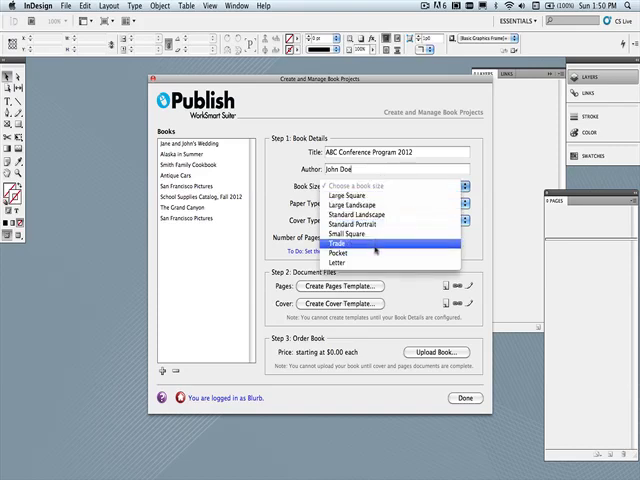
{"action": "mouse_move", "coordinate": [385, 262]}
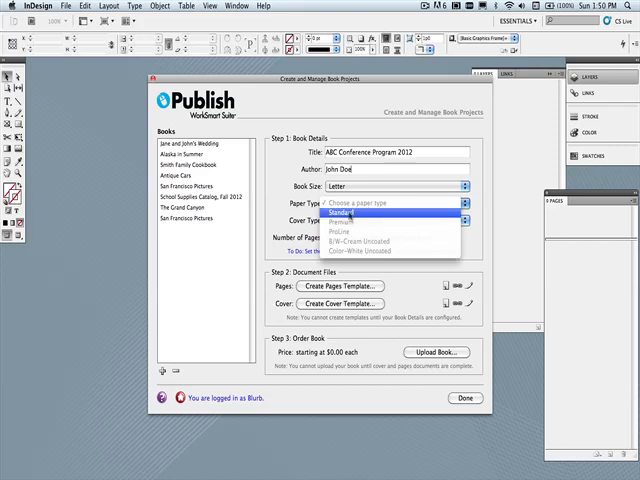
{"action": "left_click", "coordinate": [340, 213]}
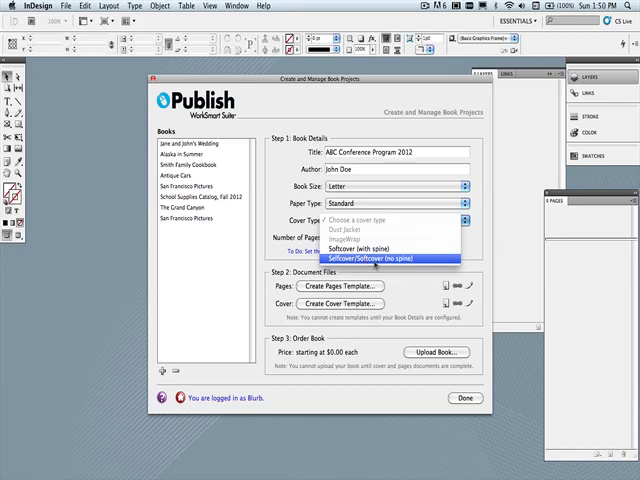
{"action": "left_click", "coordinate": [383, 257]}
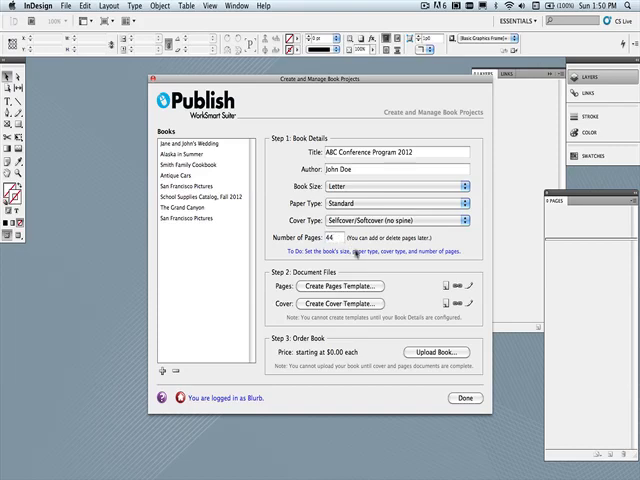
{"action": "mouse_move", "coordinate": [378, 270]}
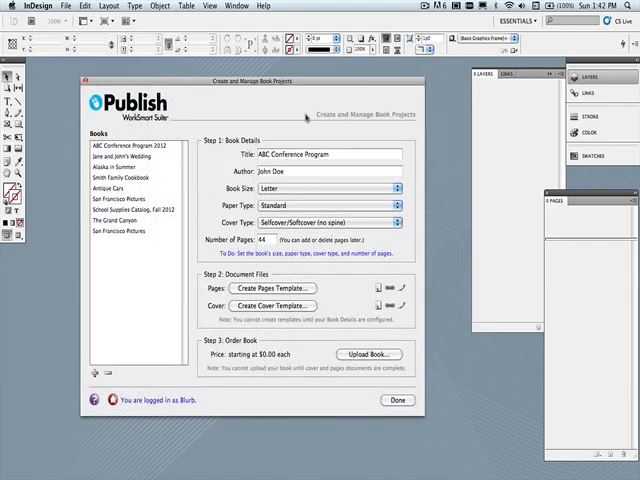
{"action": "mouse_move", "coordinate": [410, 252]}
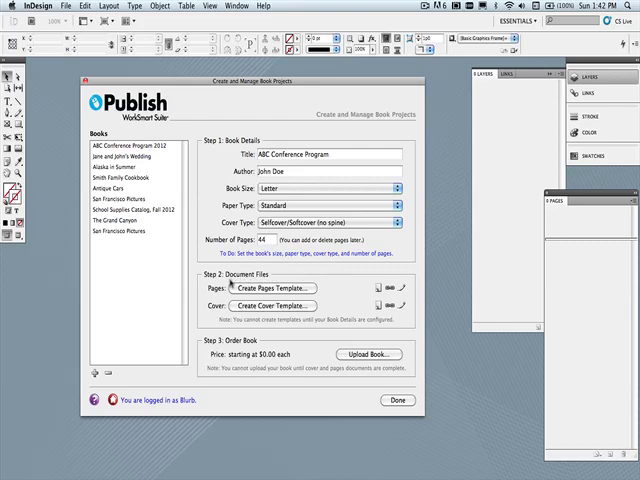
Start creating the pages template from Step 2: Document Files
{"action": "left_click", "coordinate": [272, 288]}
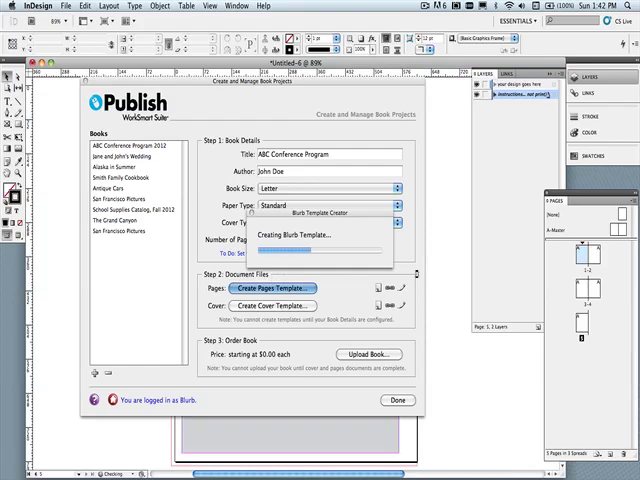
Check the 44-page, 23-spread pages template in the Pages panel
{"action": "left_click", "coordinate": [274, 288]}
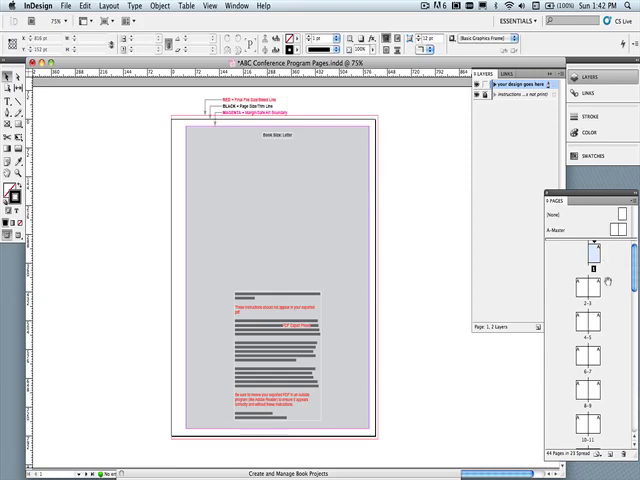
{"action": "scroll", "scroll_direction": "down", "scroll_amount": 3}
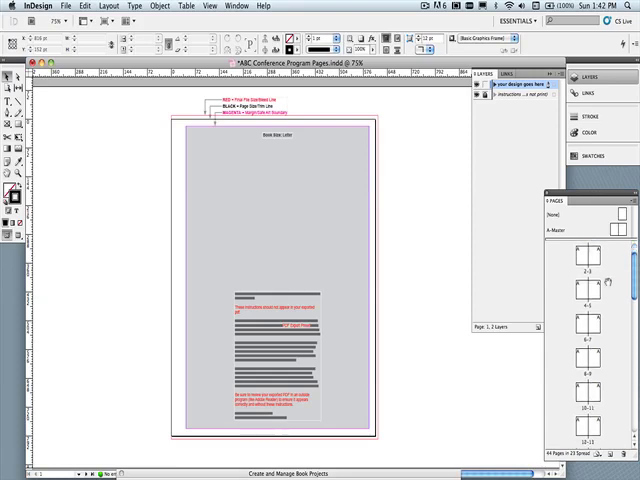
{"action": "scroll", "scroll_direction": "down", "scroll_amount": 3}
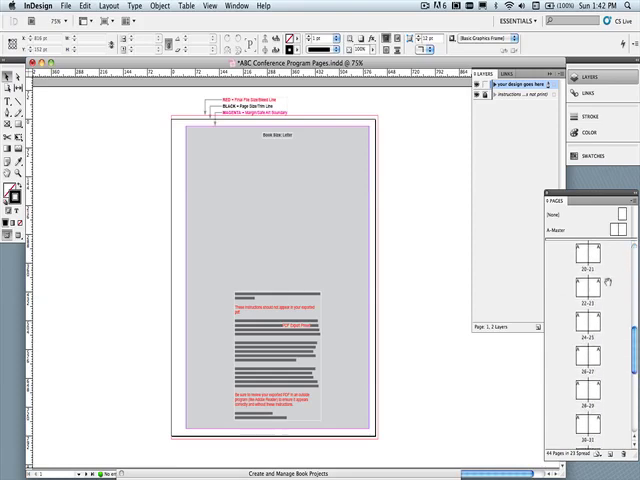
{"action": "scroll", "scroll_direction": "down", "scroll_amount": 3}
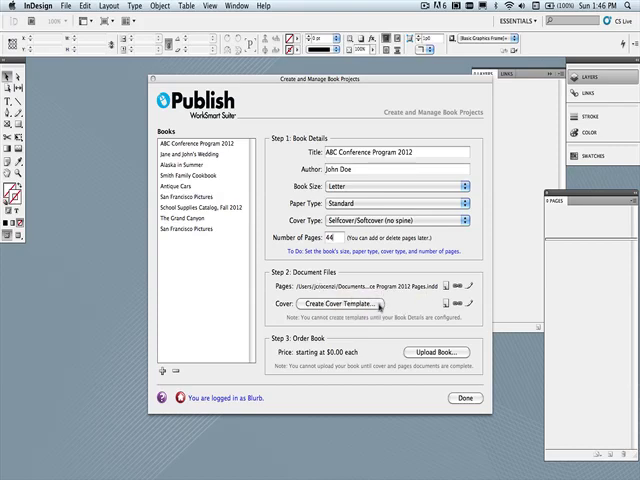
Create the ABC Conference Program 2012 Cover template
{"action": "left_click", "coordinate": [350, 303]}
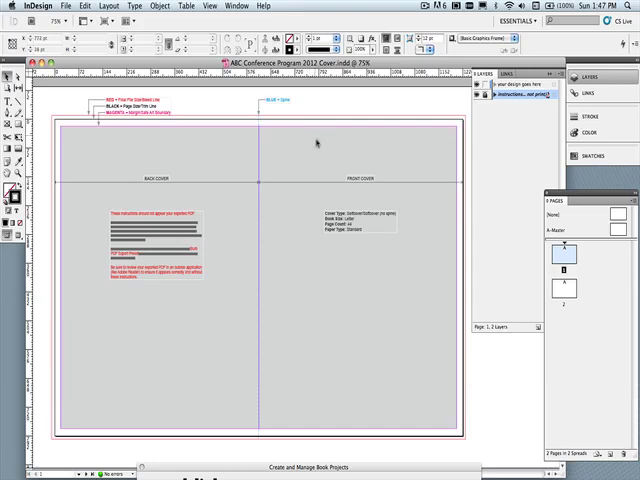
{"action": "mouse_move", "coordinate": [350, 180]}
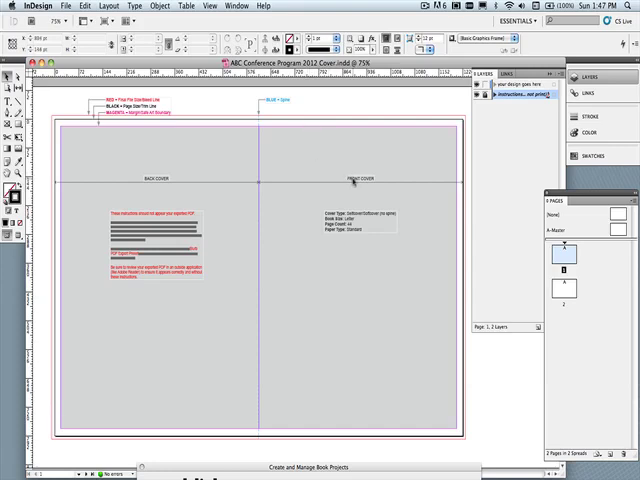
{"action": "mouse_move", "coordinate": [355, 188]}
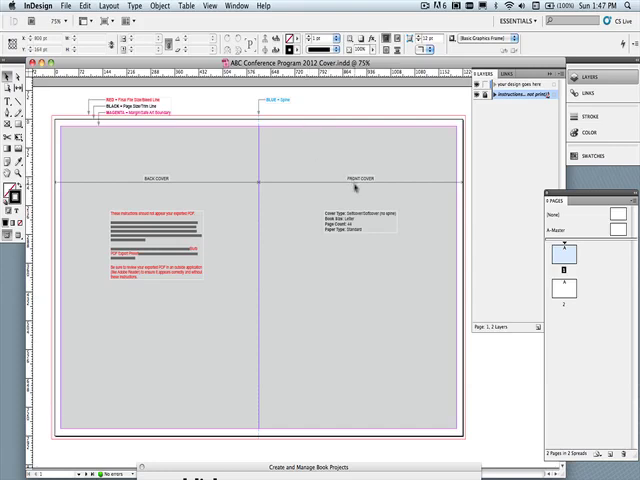
{"action": "mouse_move", "coordinate": [192, 197]}
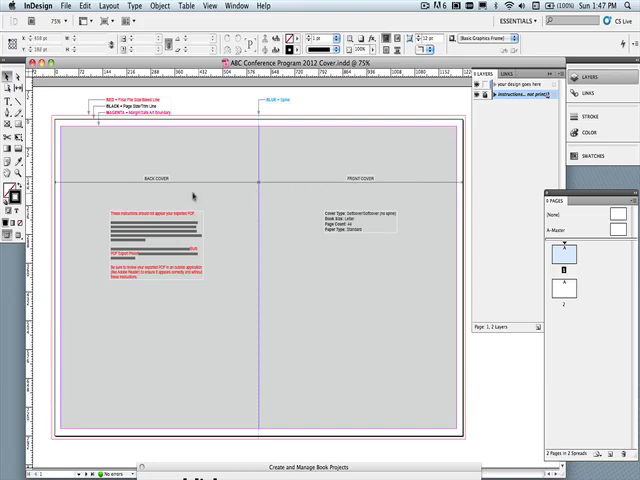
{"action": "mouse_move", "coordinate": [160, 165]}
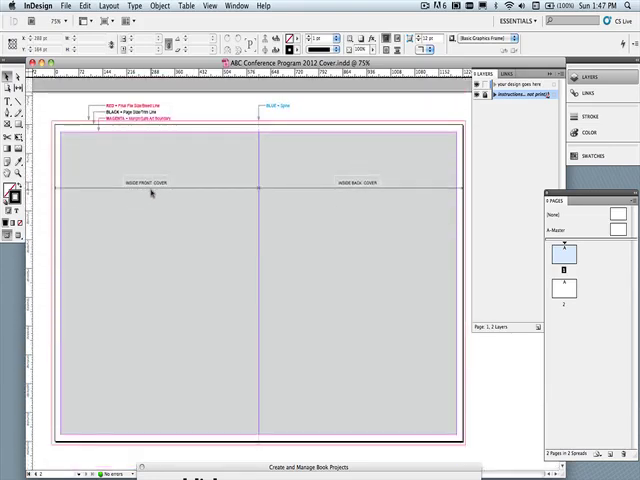
{"action": "mouse_move", "coordinate": [360, 203]}
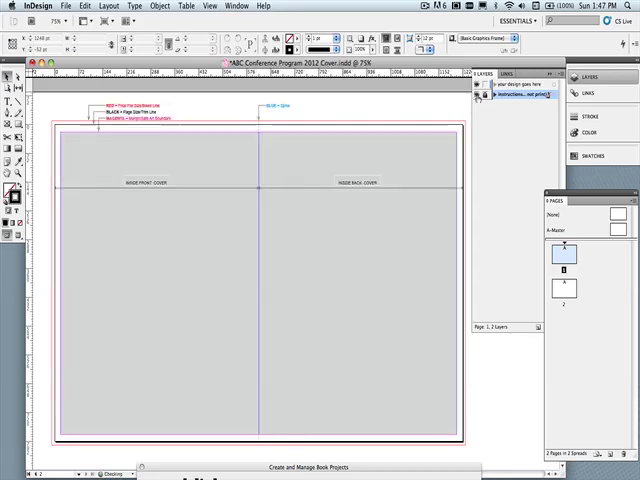
Scroll the Pages panel to view the inside cover spread
{"action": "scroll", "scroll_direction": "down", "scroll_amount": 3}
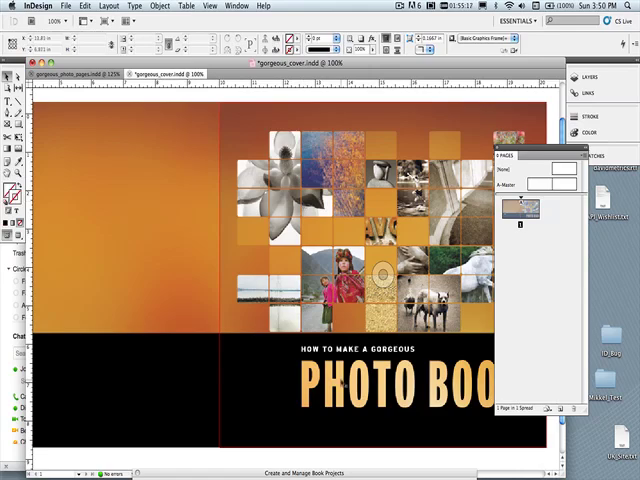
Bring the Create and Manage Book Projects window to the front
{"action": "left_click", "coordinate": [292, 473]}
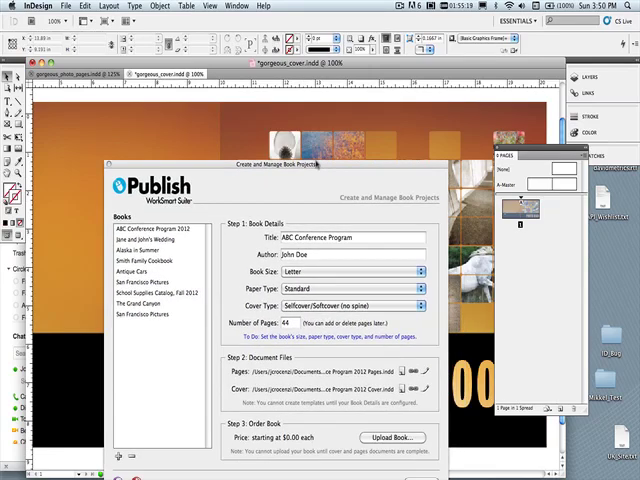